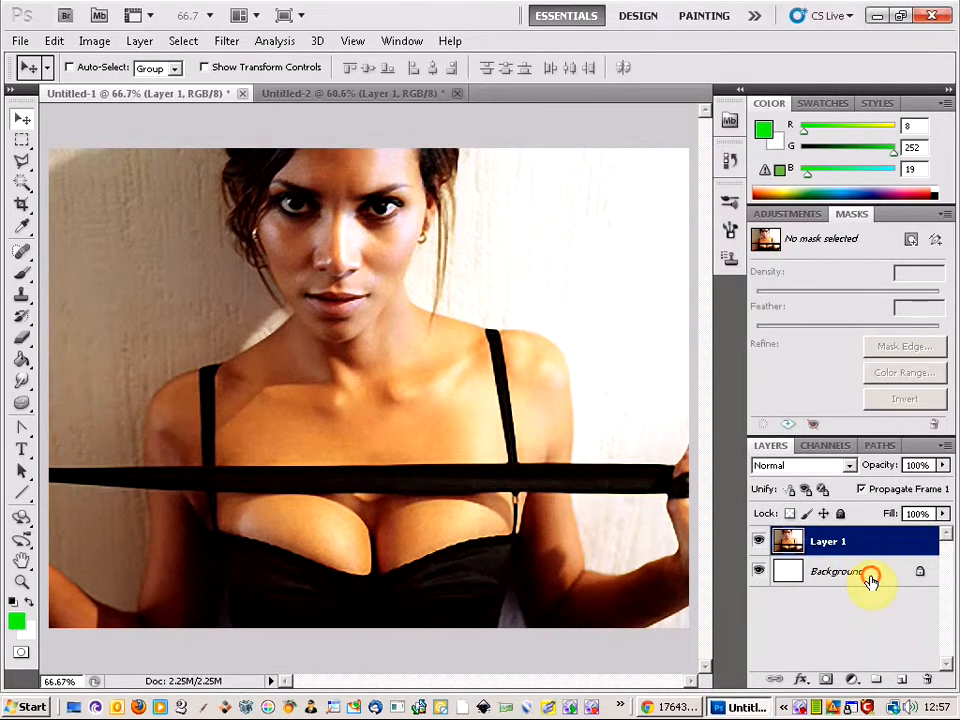
Delete the white Background layer so only the woman's photo layer remains
click(837, 571)
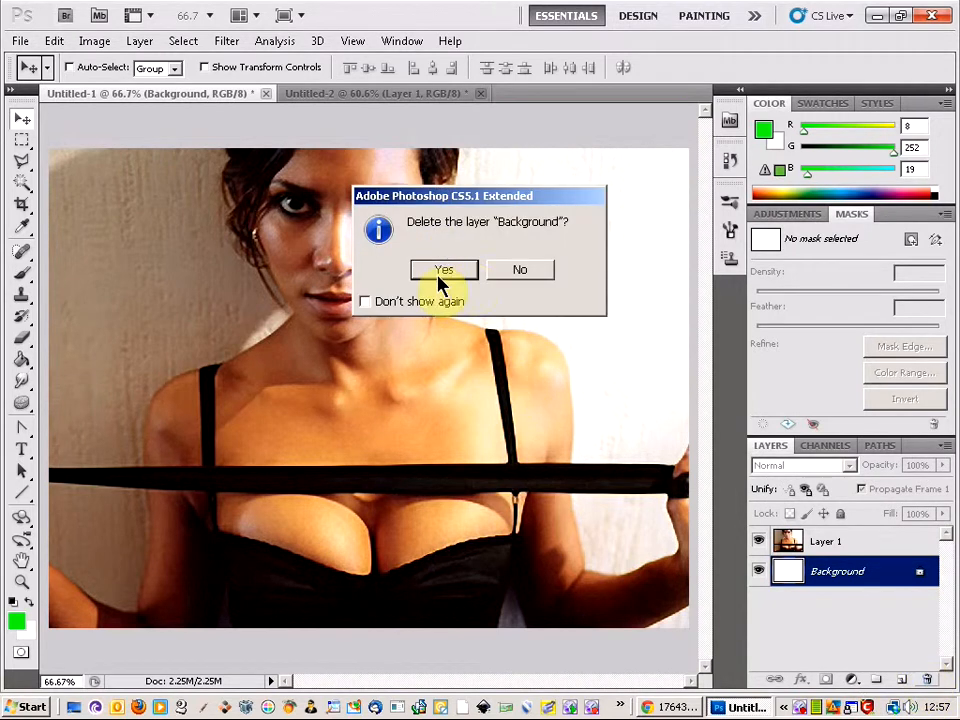
click(443, 270)
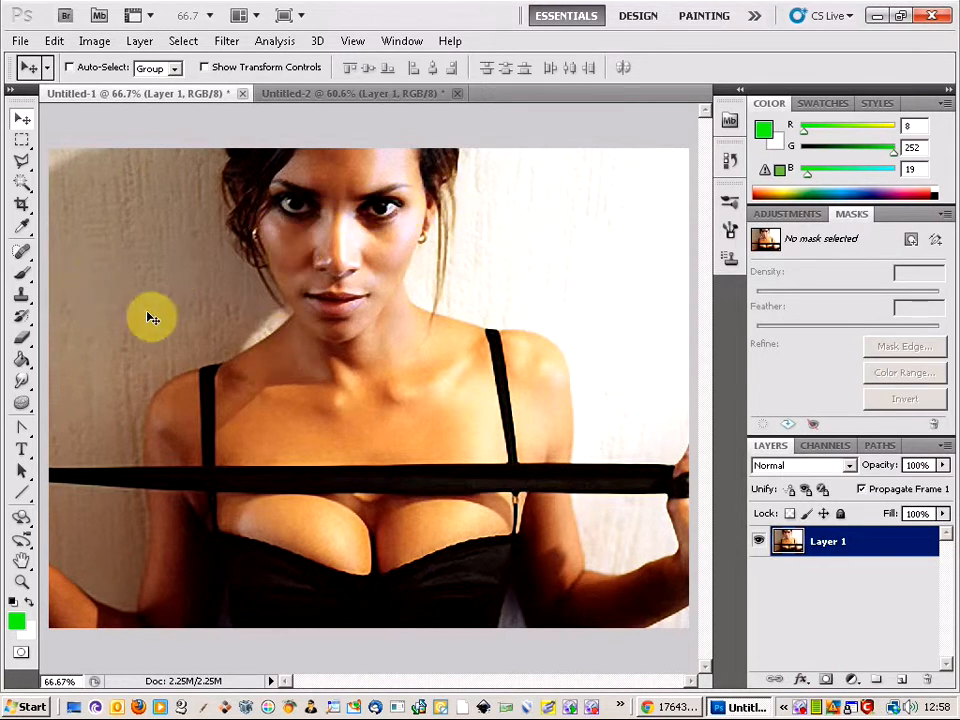
mouse_move(278, 285)
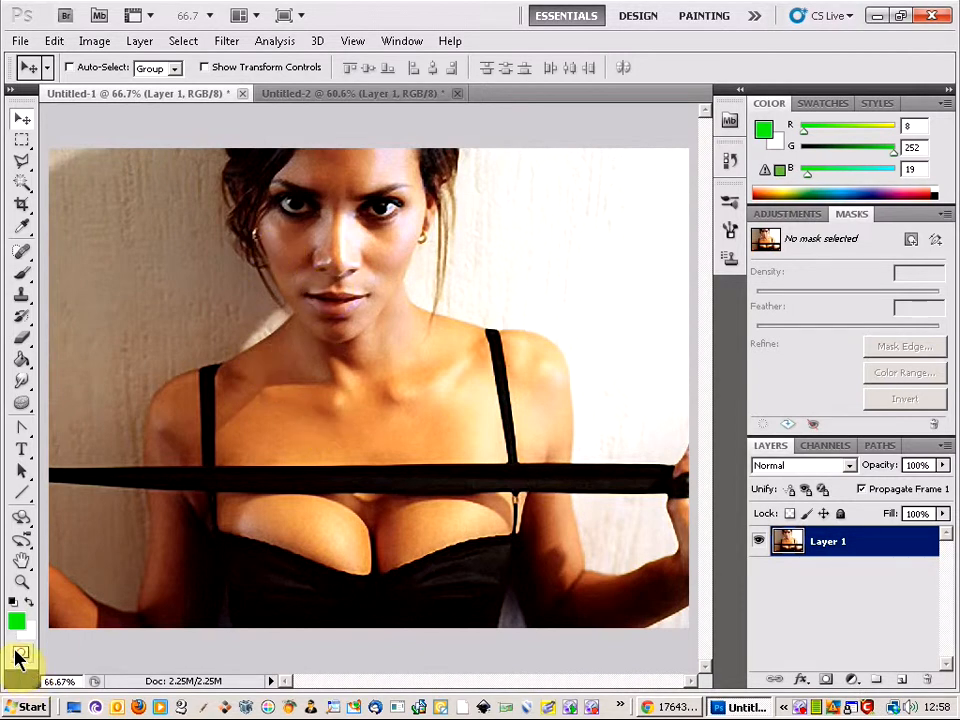
mouse_move(22, 657)
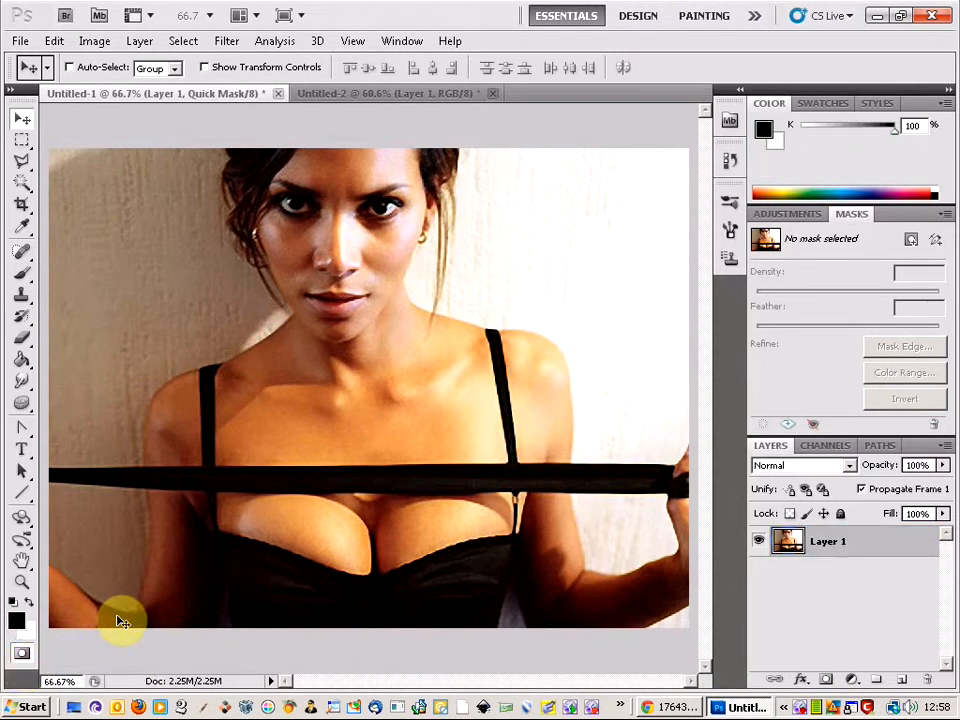
mouse_move(270, 290)
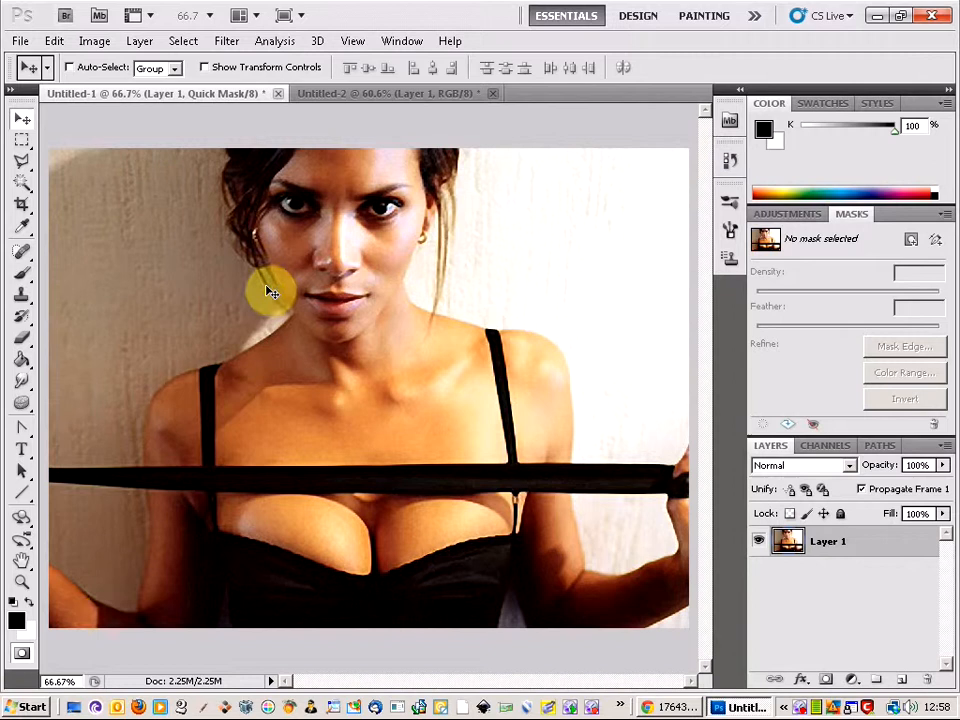
mouse_move(35, 278)
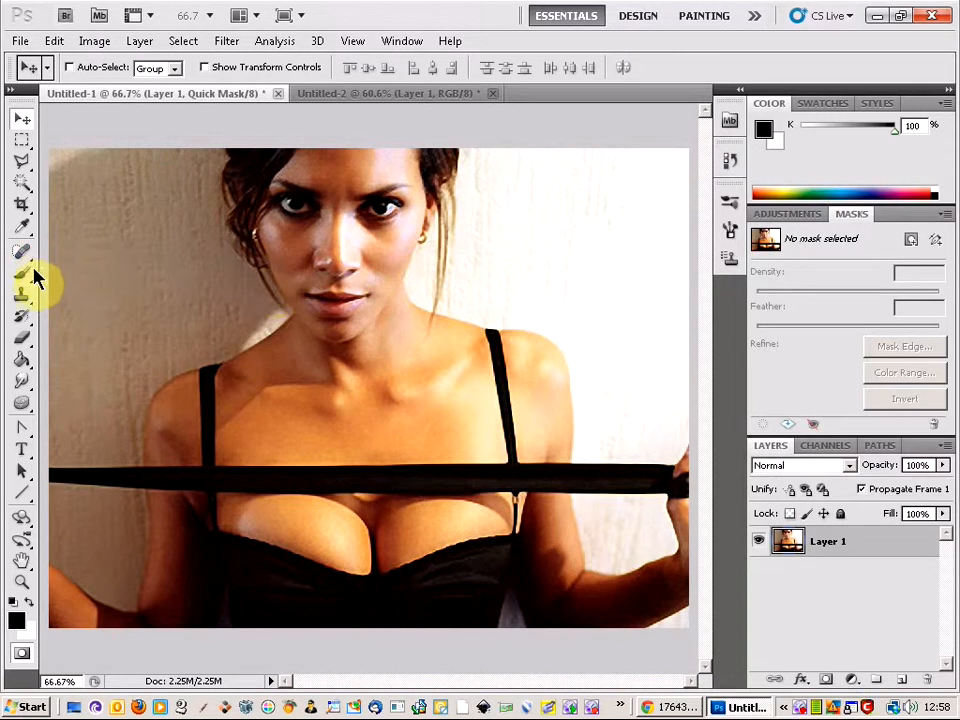
mouse_move(70, 178)
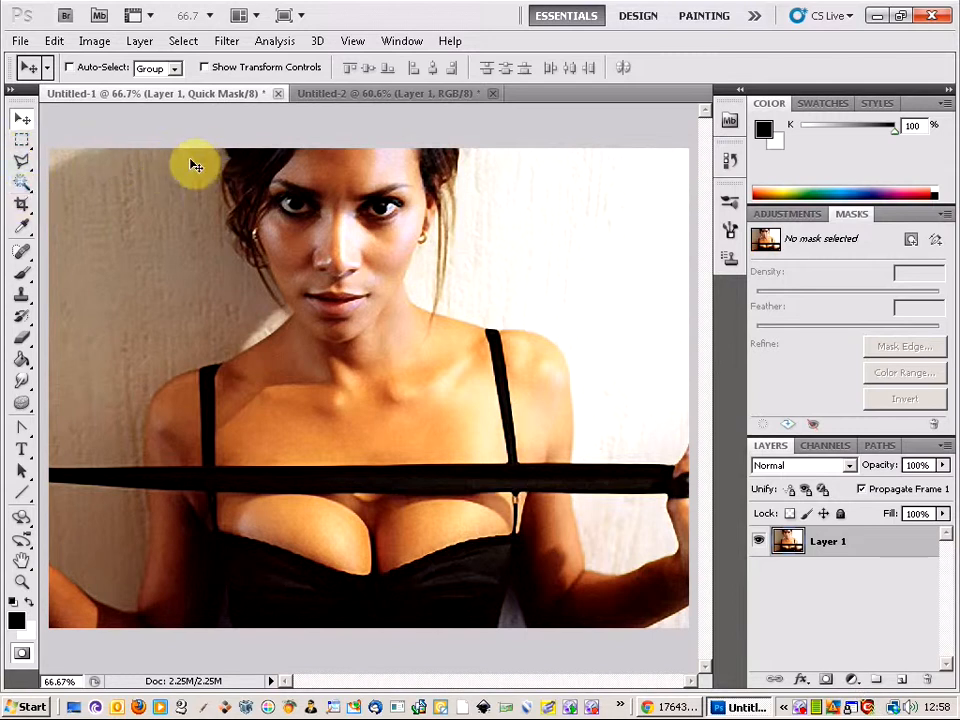
mouse_move(221, 214)
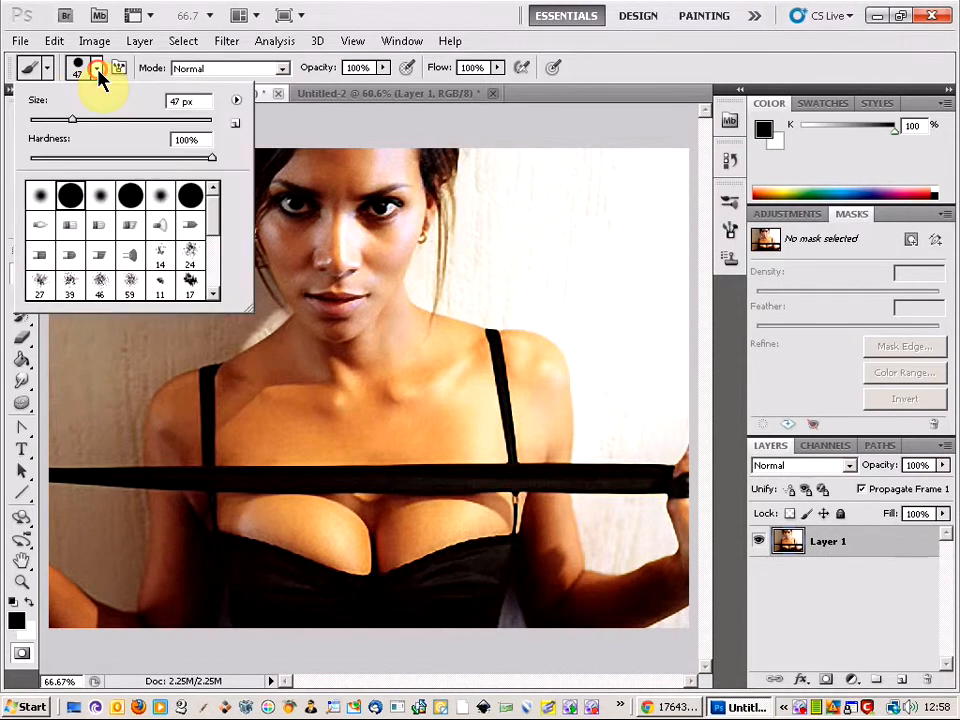
mouse_move(406, 358)
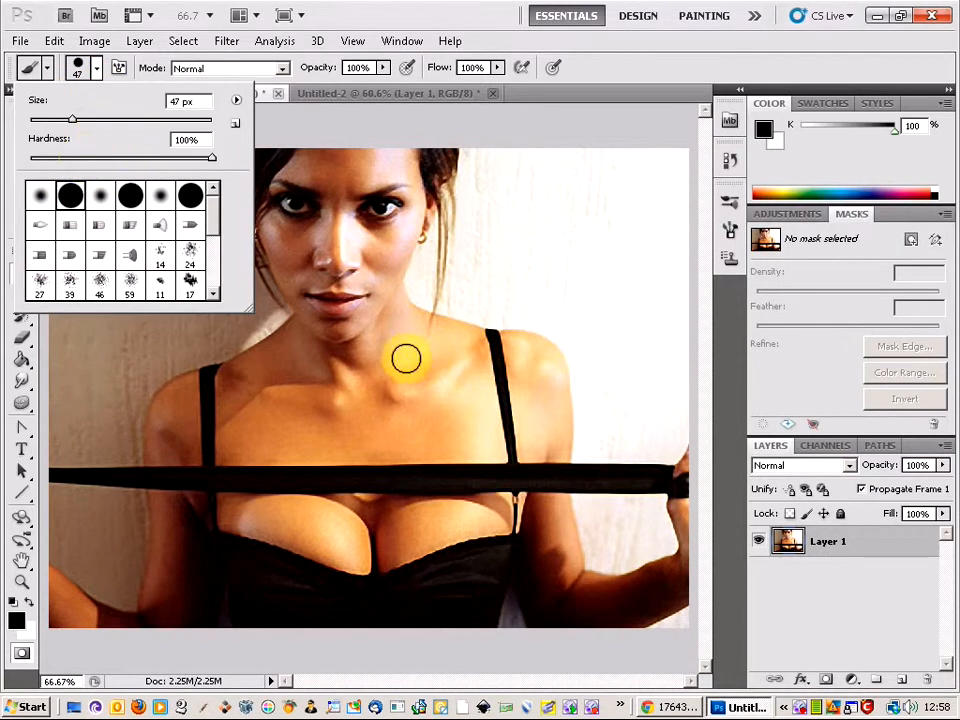
mouse_move(350, 131)
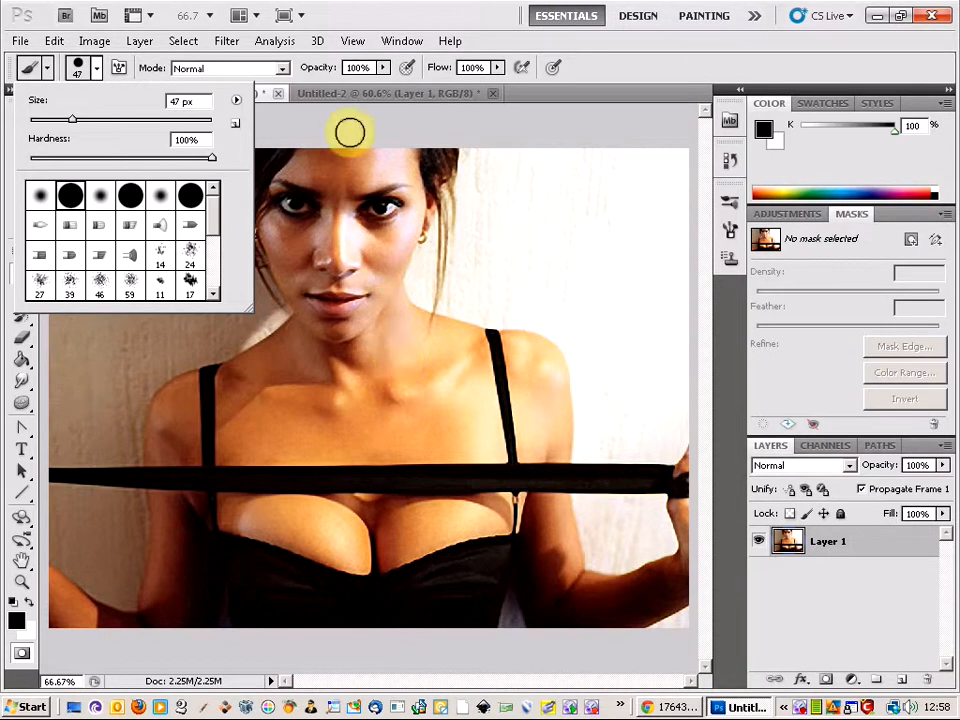
mouse_move(280, 108)
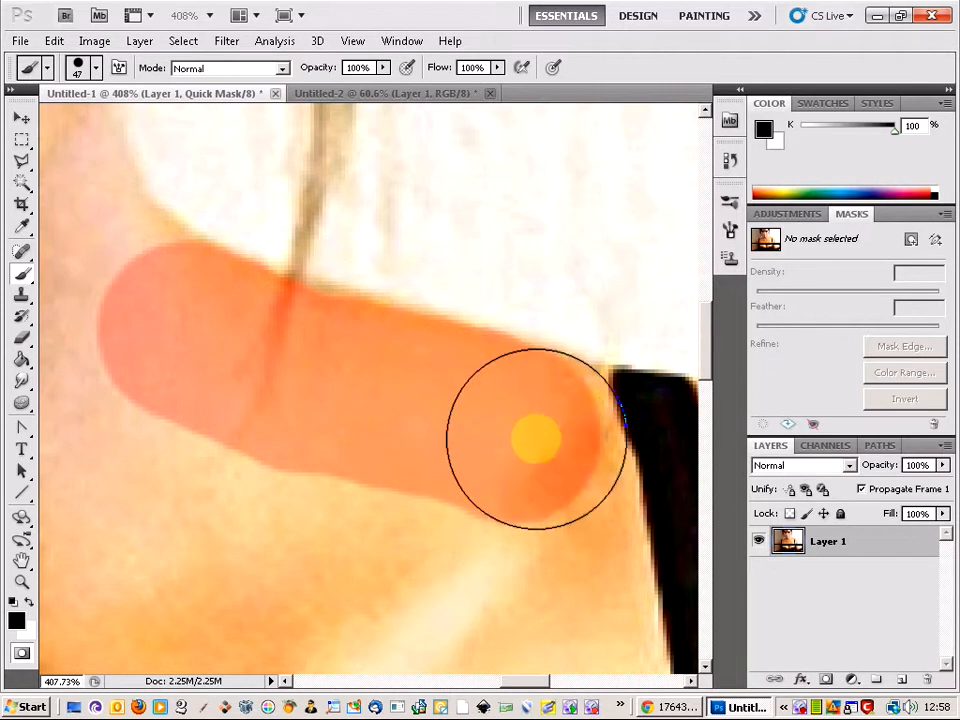
Paint quick-mask red along the shoulder edge, across the strap and over the shoulder top
click(535, 440)
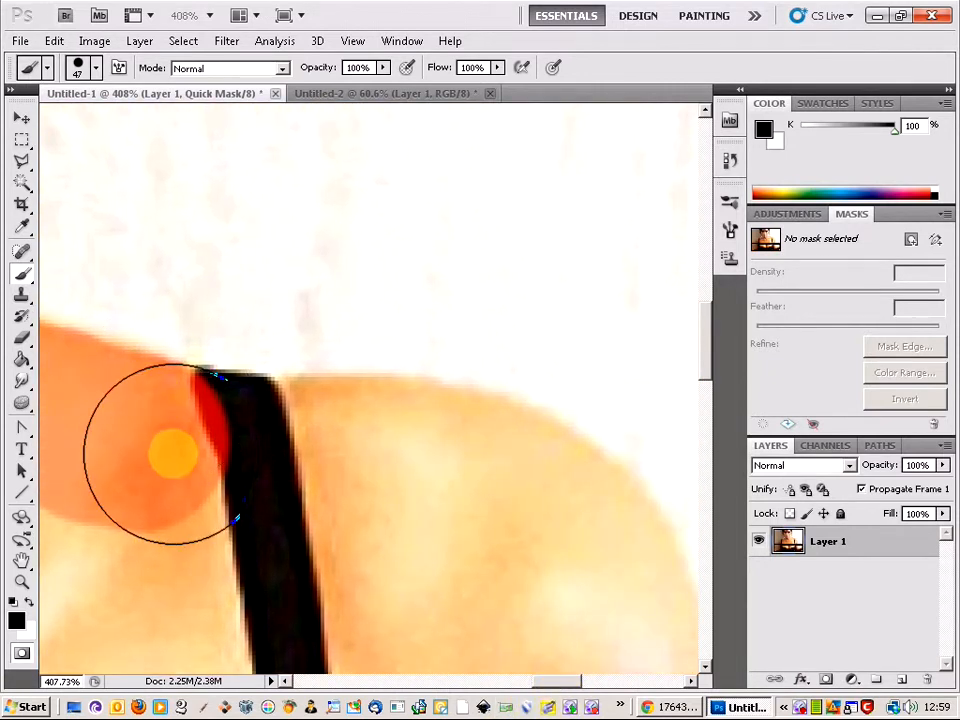
drag(170, 455, 305, 465)
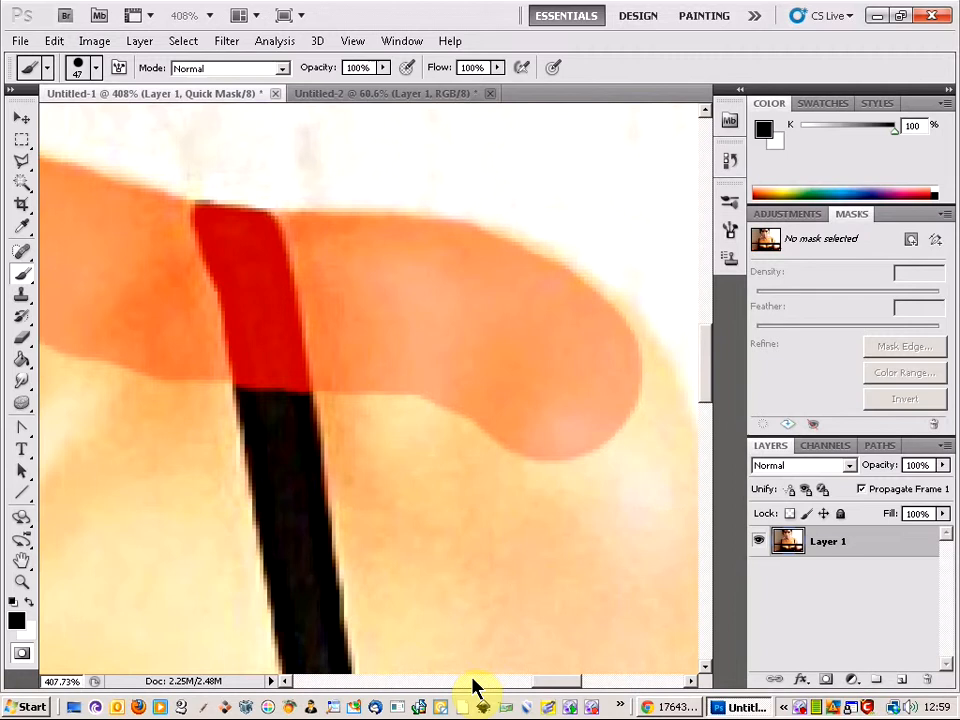
mouse_move(558, 695)
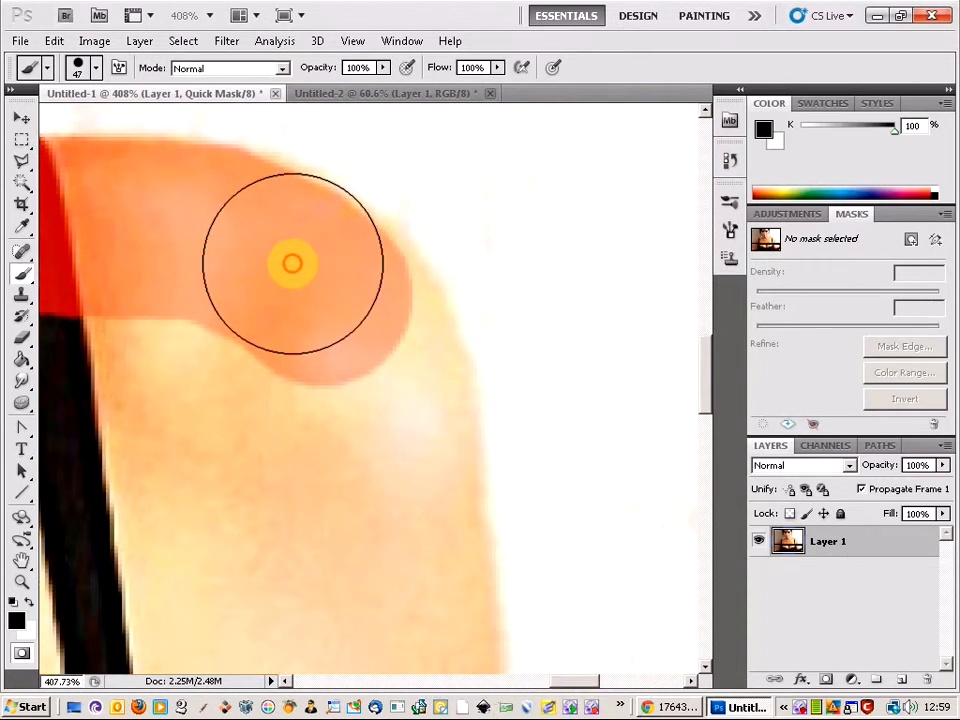
drag(293, 263, 380, 360)
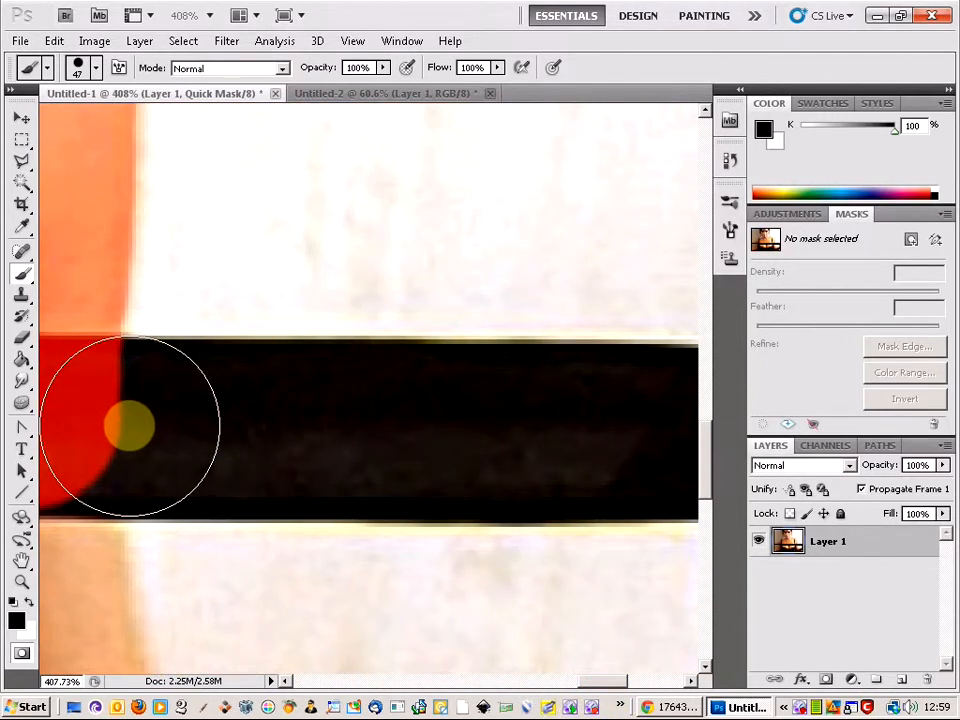
mouse_move(585, 628)
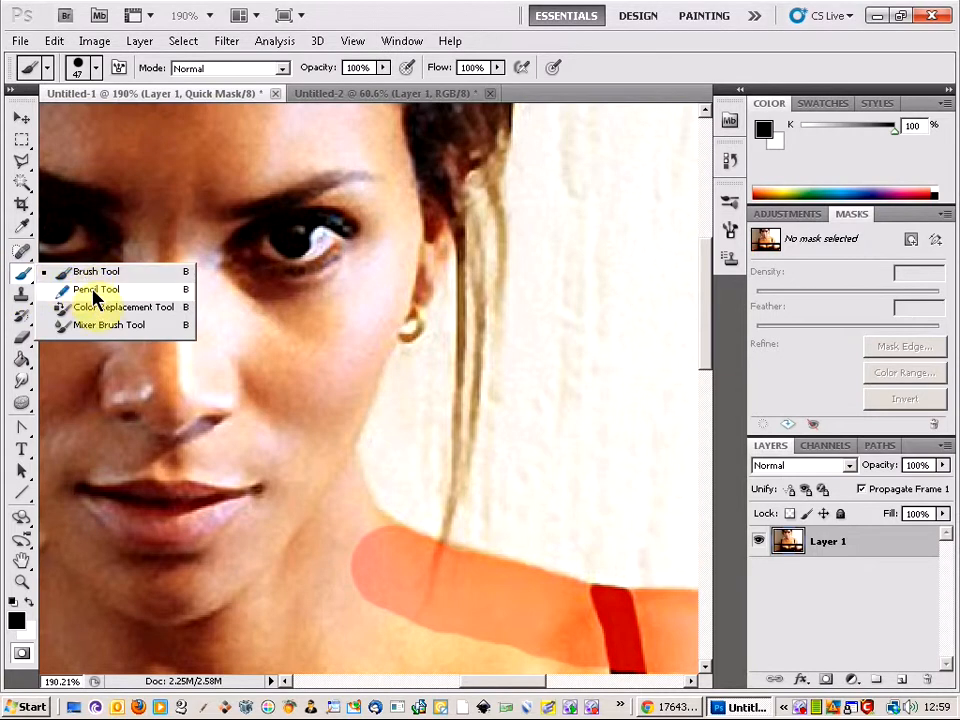
With a small hard pencil tip, mask the hair strands and skin edge beside her face
click(96, 289)
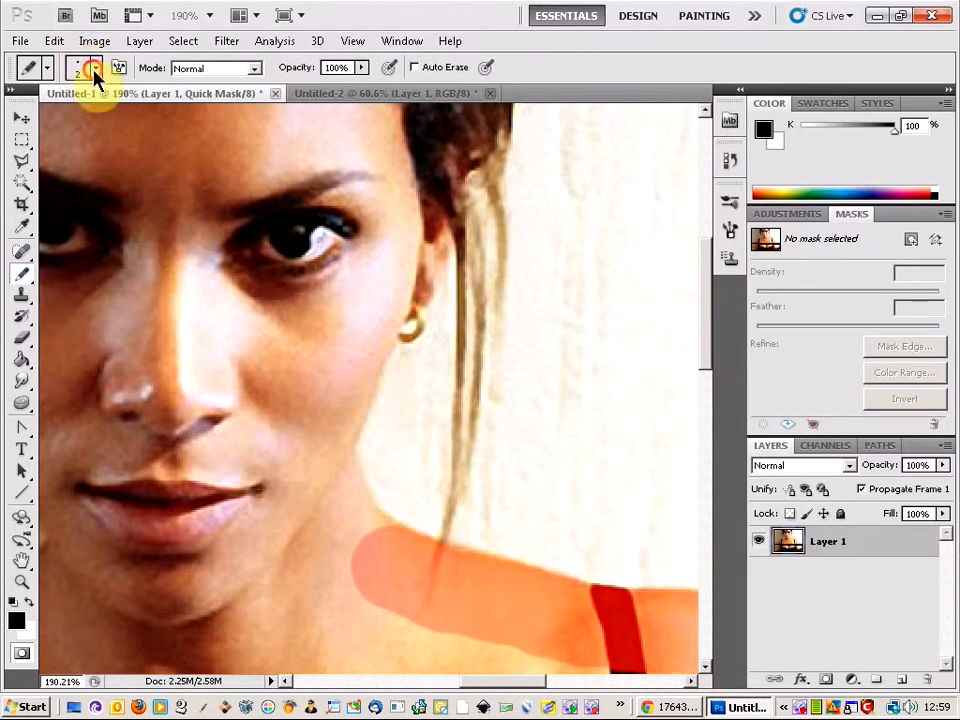
click(47, 67)
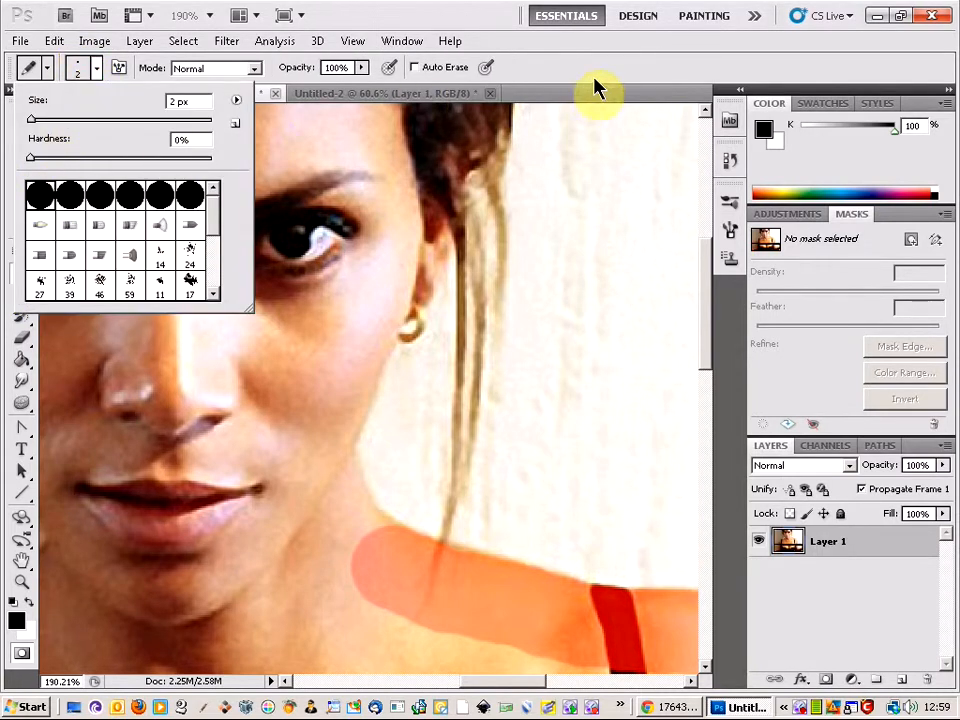
click(150, 93)
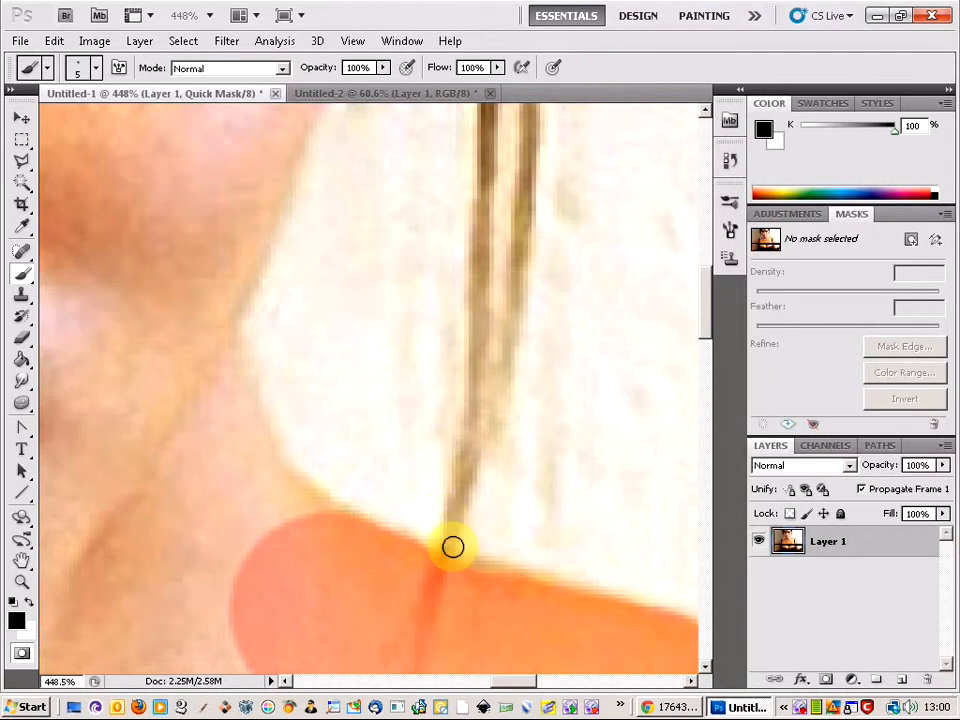
mouse_move(448, 533)
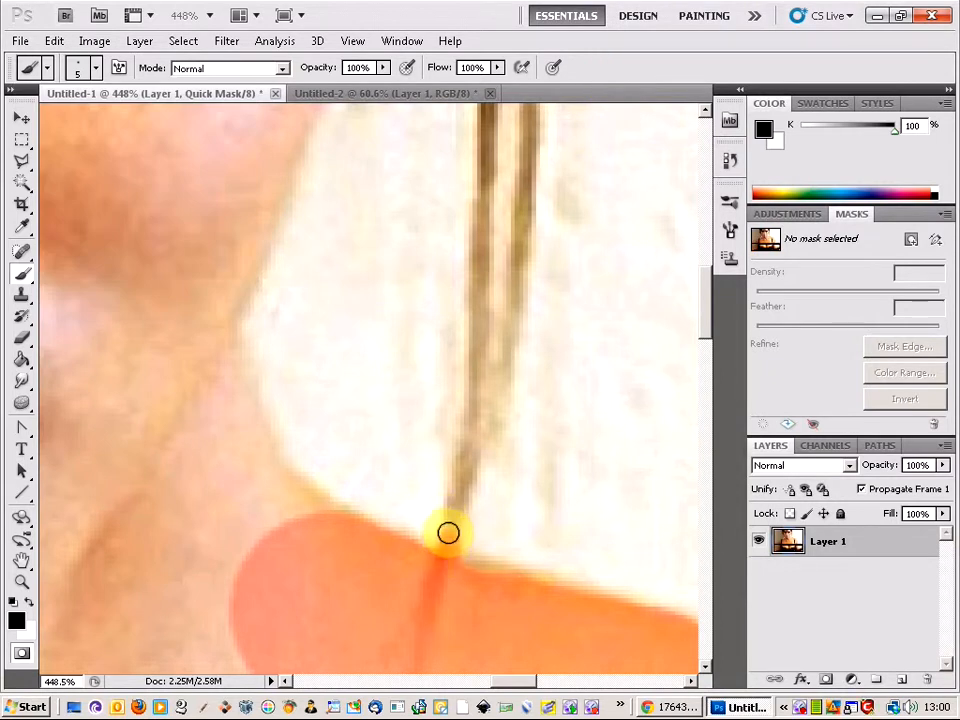
drag(447, 533, 464, 449)
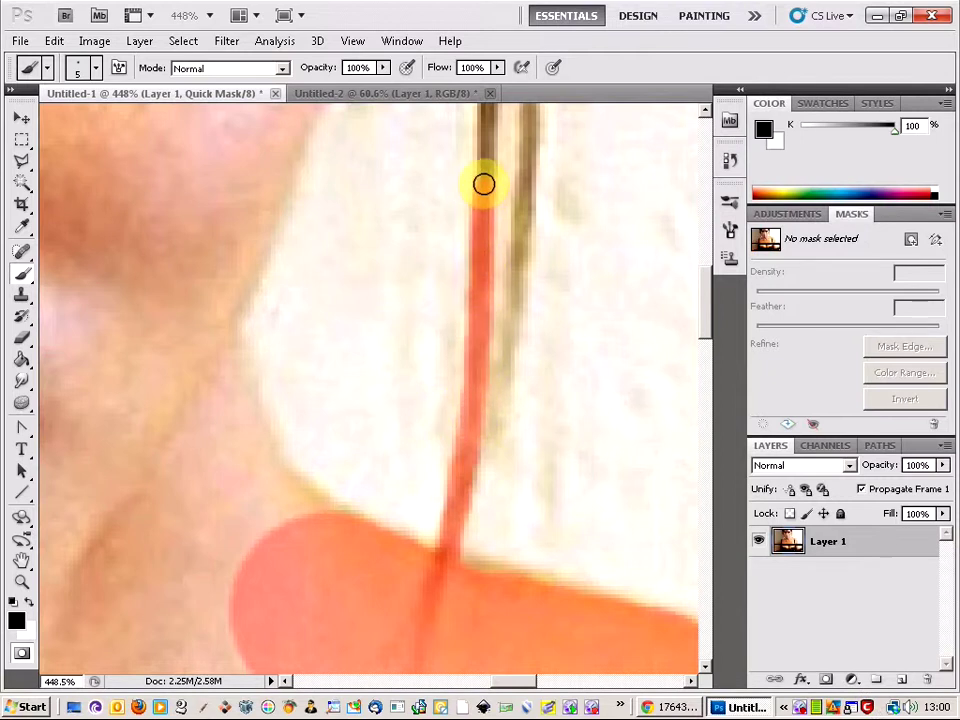
drag(483, 184, 488, 430)
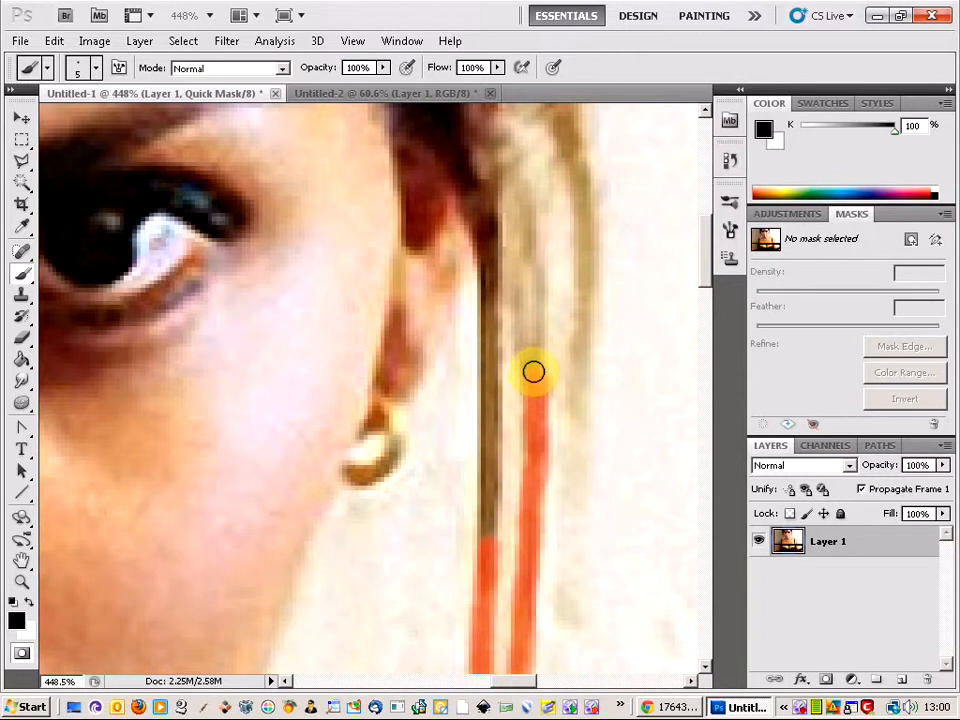
drag(533, 372, 488, 540)
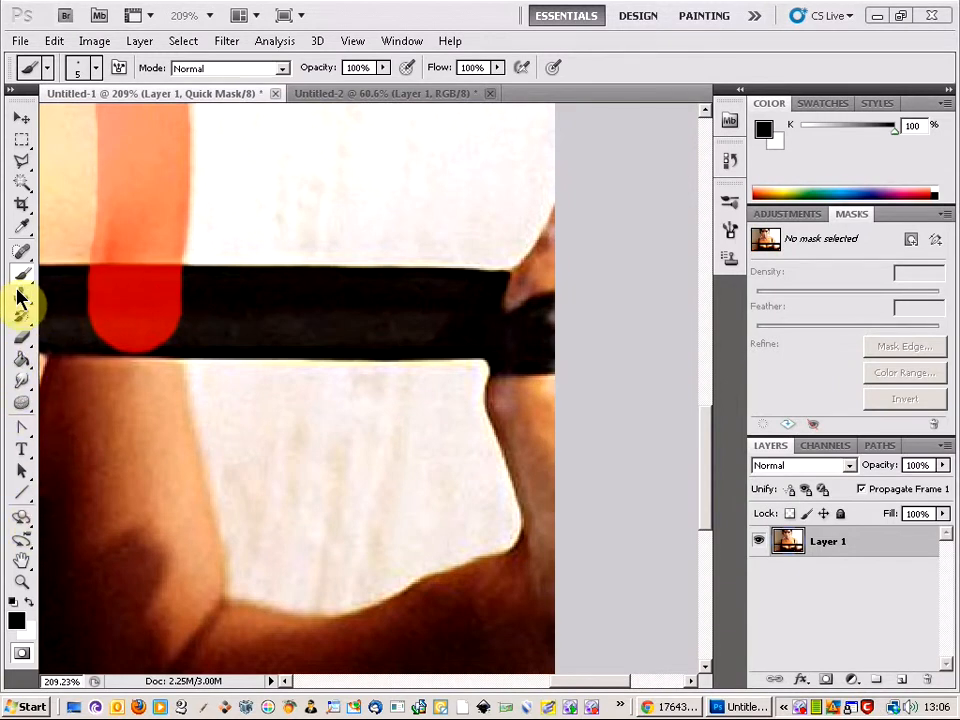
mouse_move(22, 505)
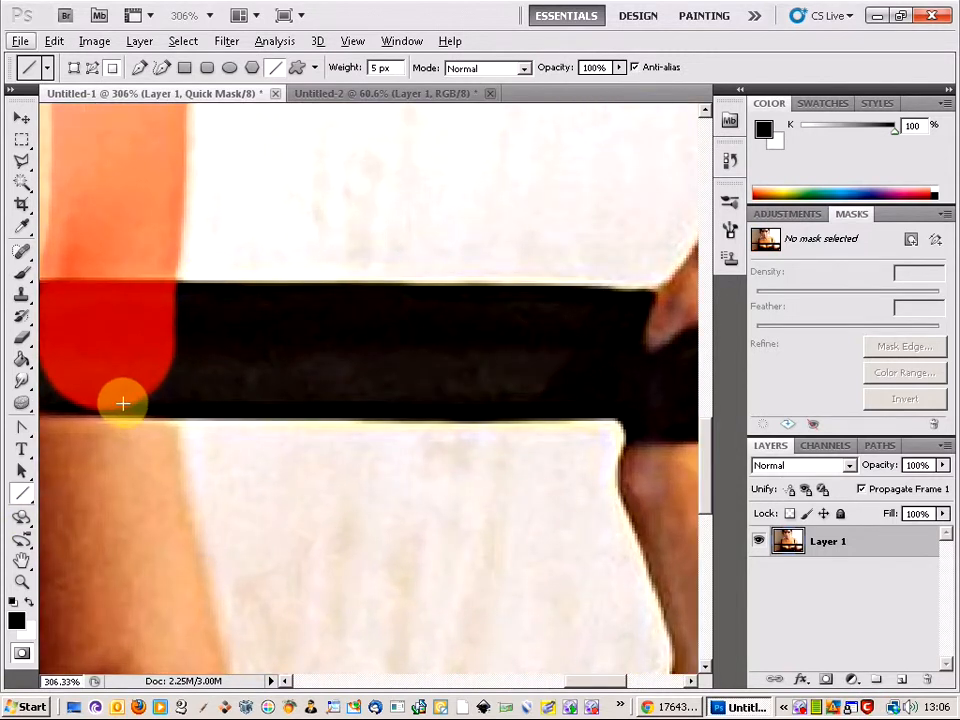
Draw straight 5 px quick-mask lines along the black bar's lower edge to its right end
drag(123, 403, 625, 402)
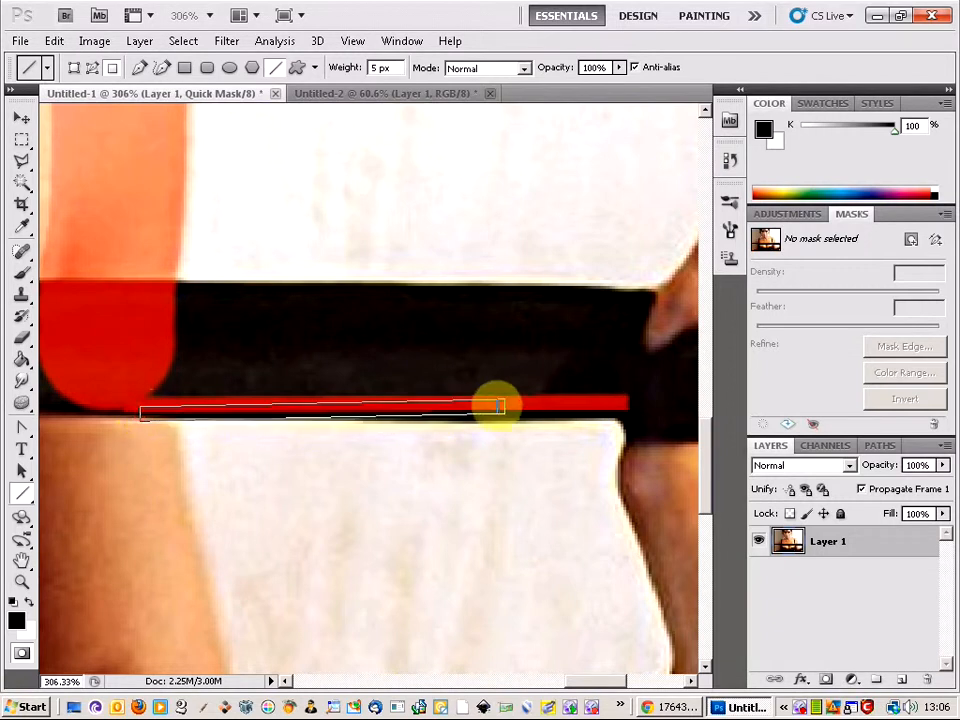
drag(500, 408, 625, 412)
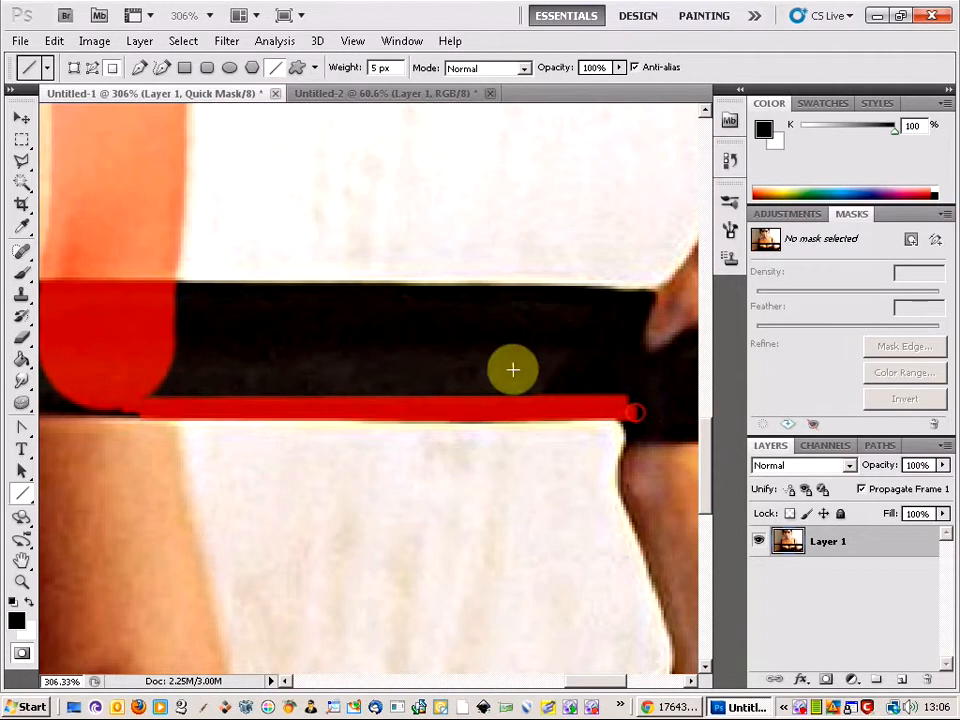
drag(170, 290, 650, 300)
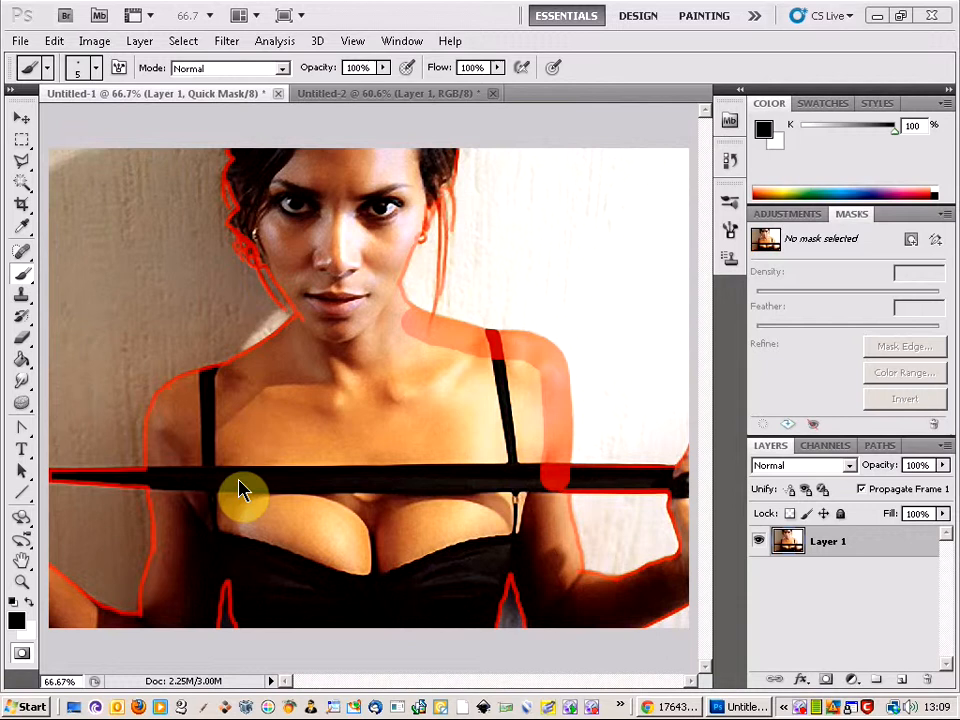
mouse_move(15, 360)
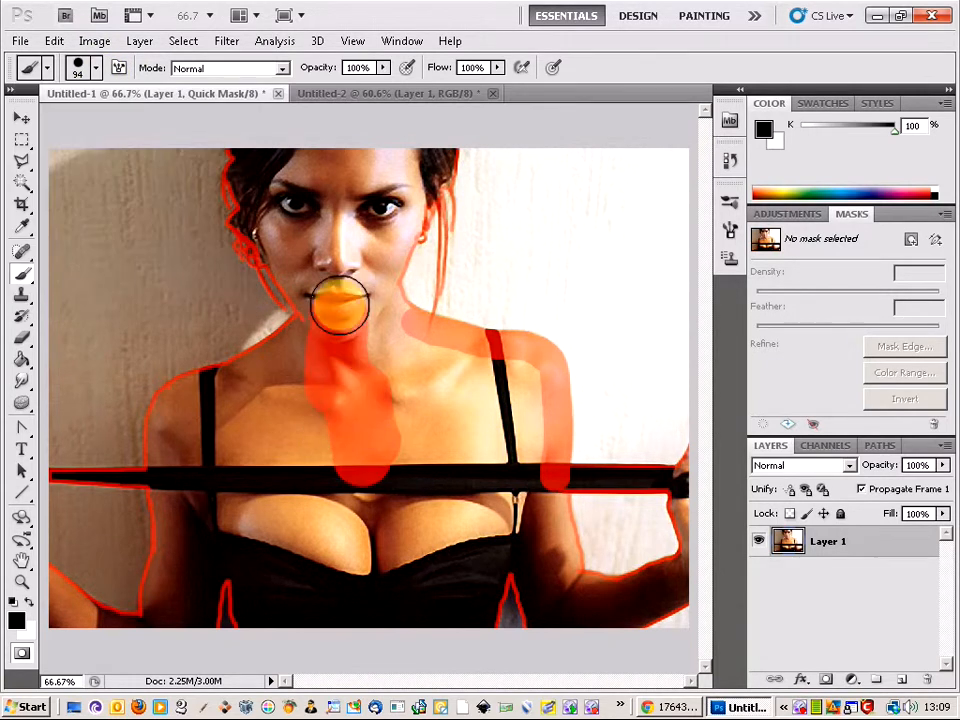
Fill the mask with a ~94 px brush over chin, neck, chest, left side and torso
drag(340, 310, 323, 368)
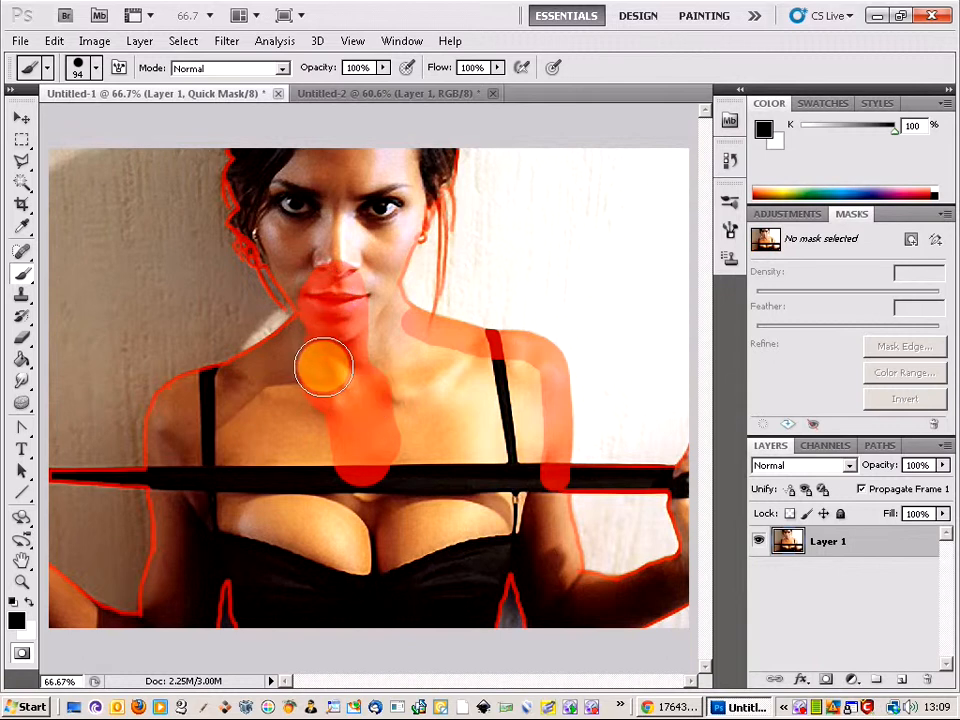
drag(323, 368, 227, 523)
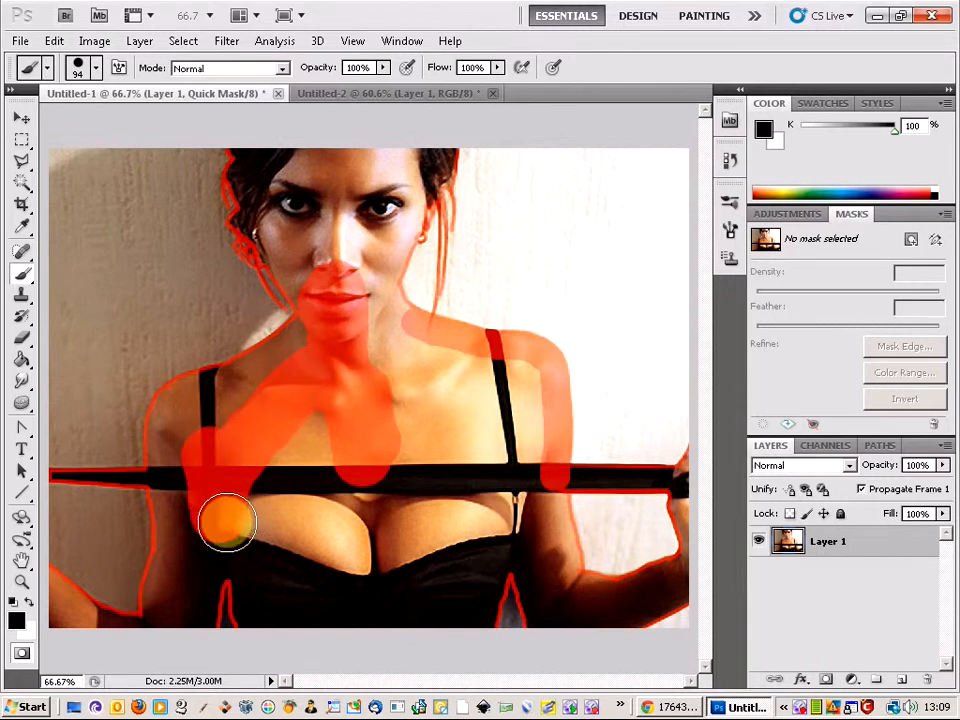
drag(225, 520, 267, 605)
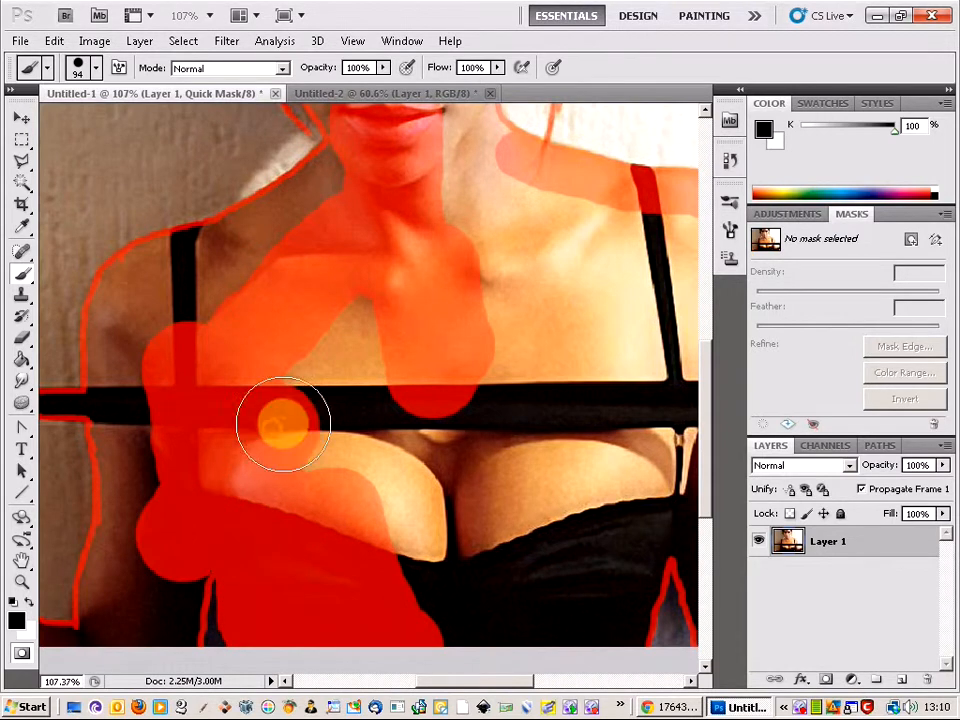
drag(283, 425, 595, 620)
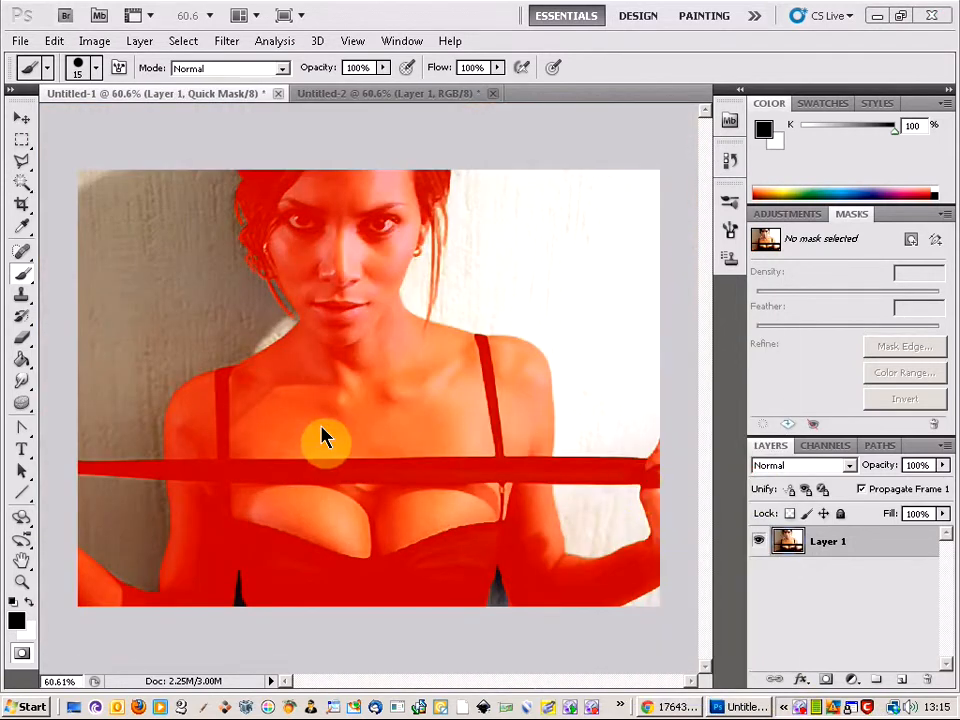
mouse_move(335, 338)
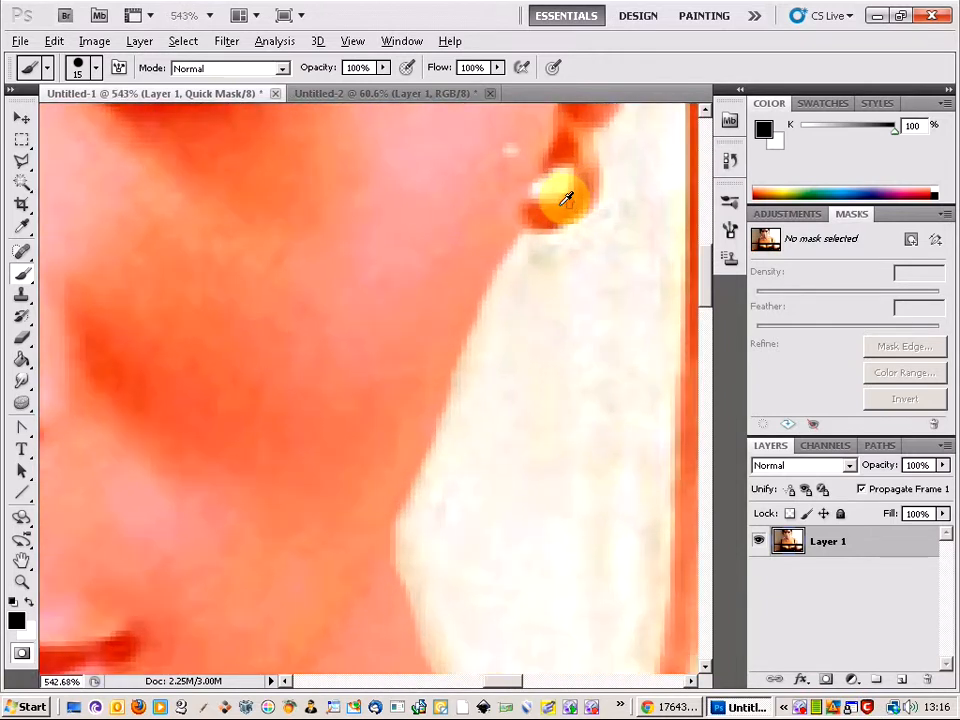
mouse_move(488, 155)
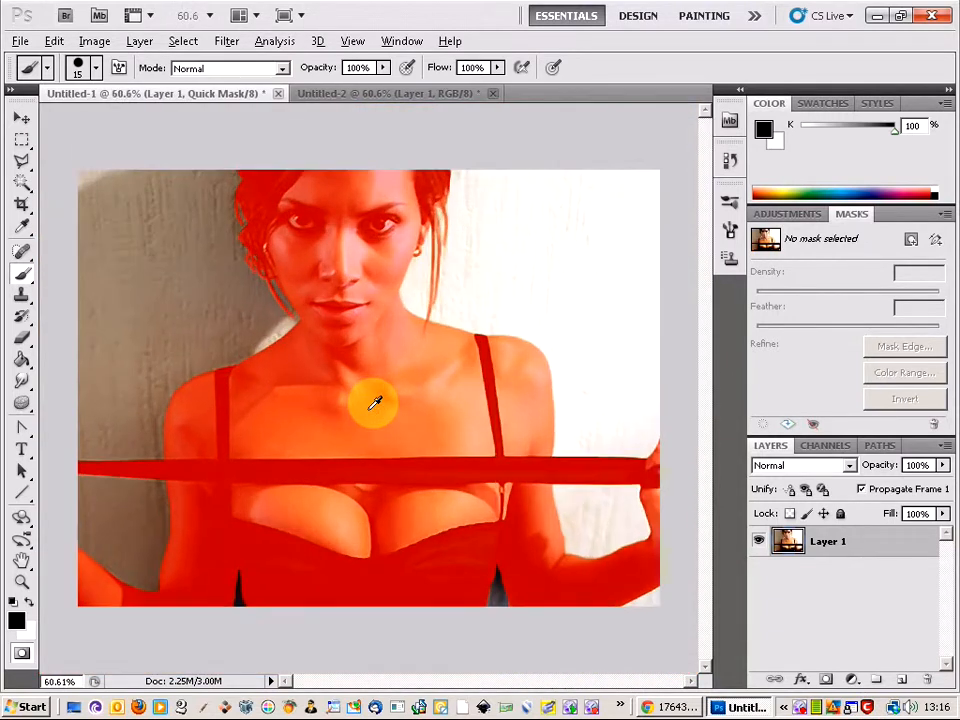
mouse_move(145, 370)
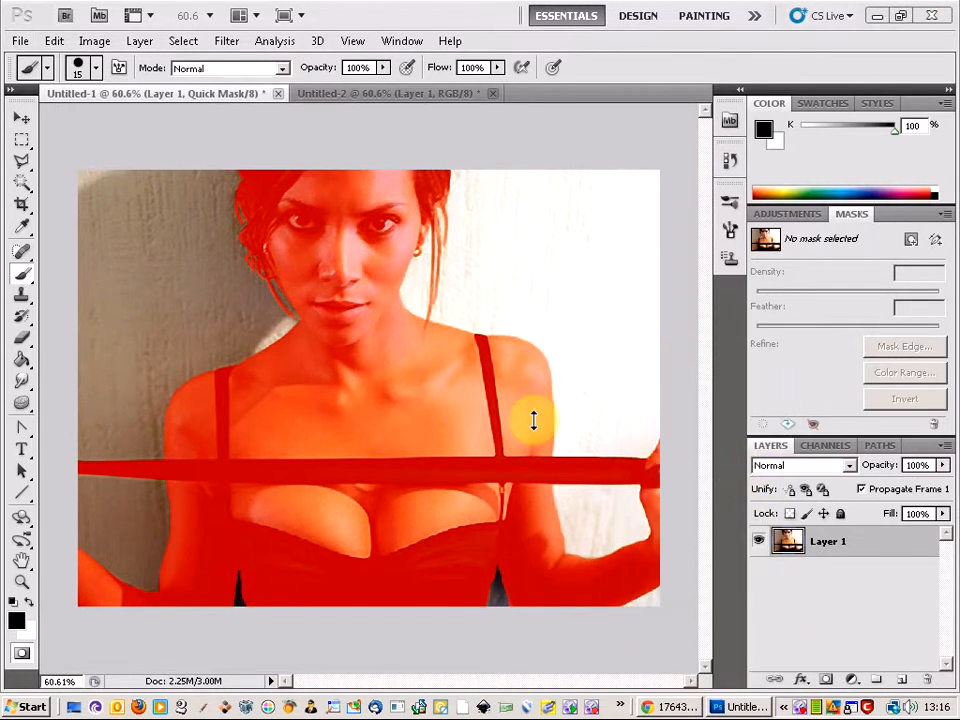
mouse_move(268, 365)
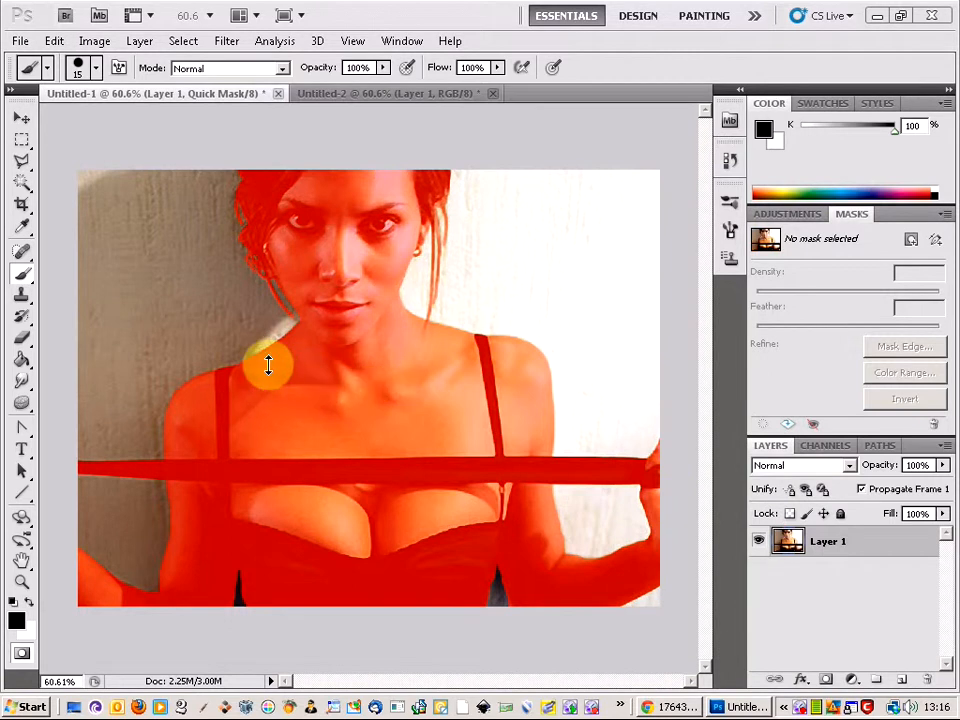
mouse_move(262, 325)
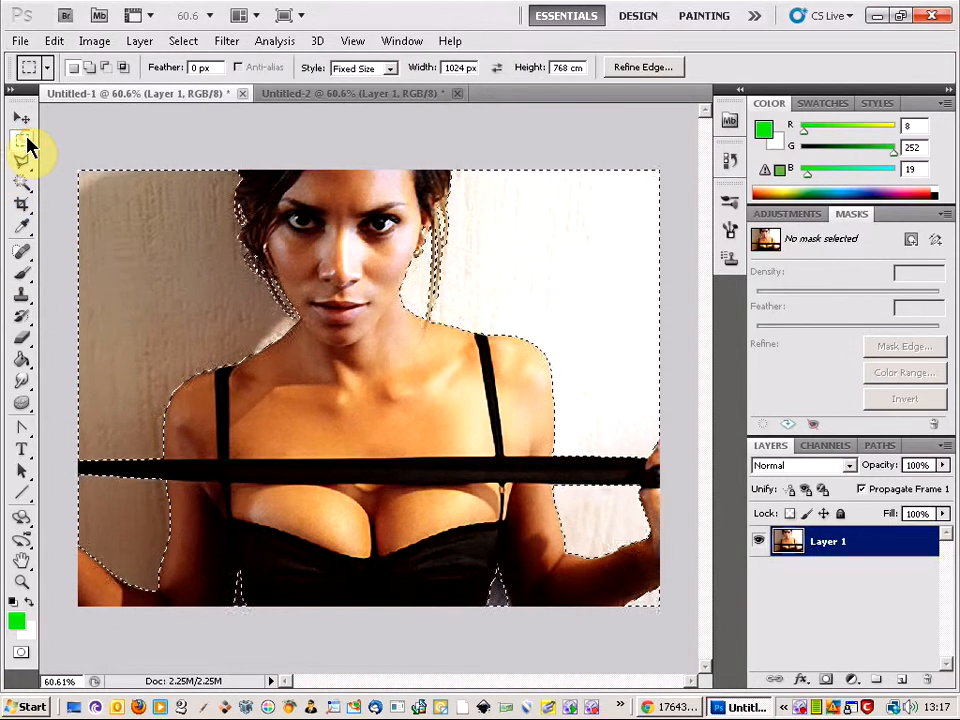
Delete the selected background, leaving the woman and bar on transparency
key(Delete)
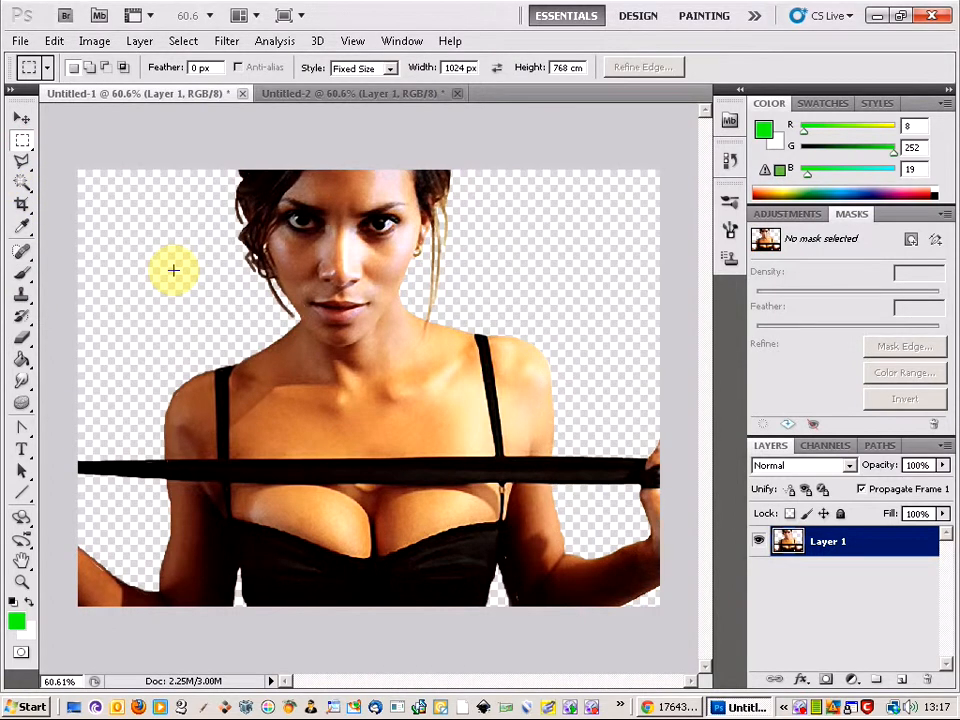
mouse_move(472, 417)
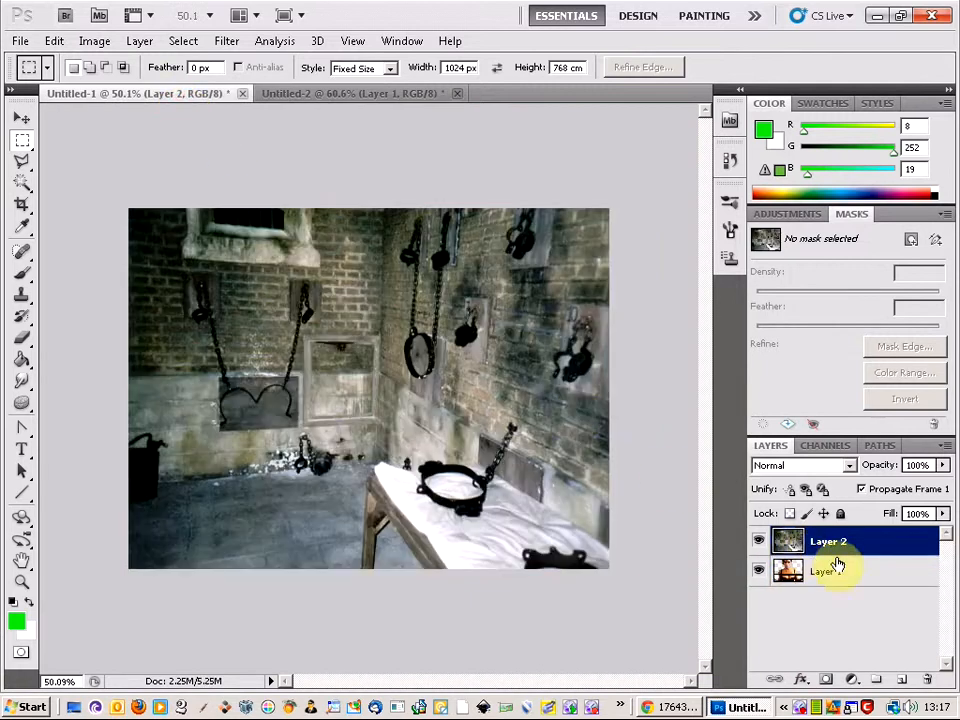
Move the woman's layer above the stone dungeon background layer
click(827, 571)
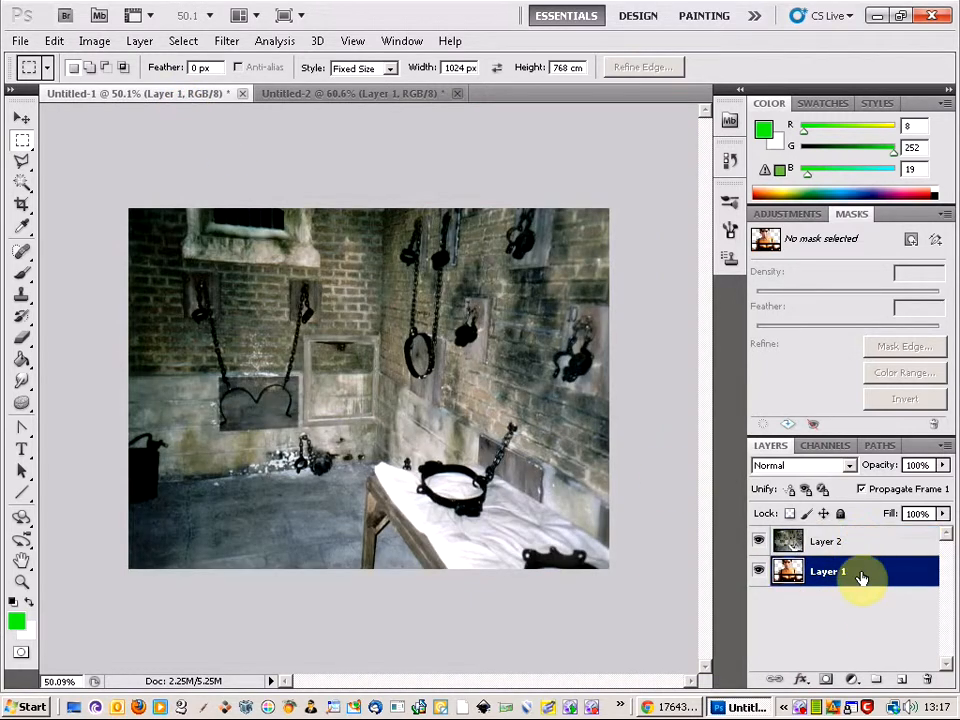
drag(825, 571, 825, 541)
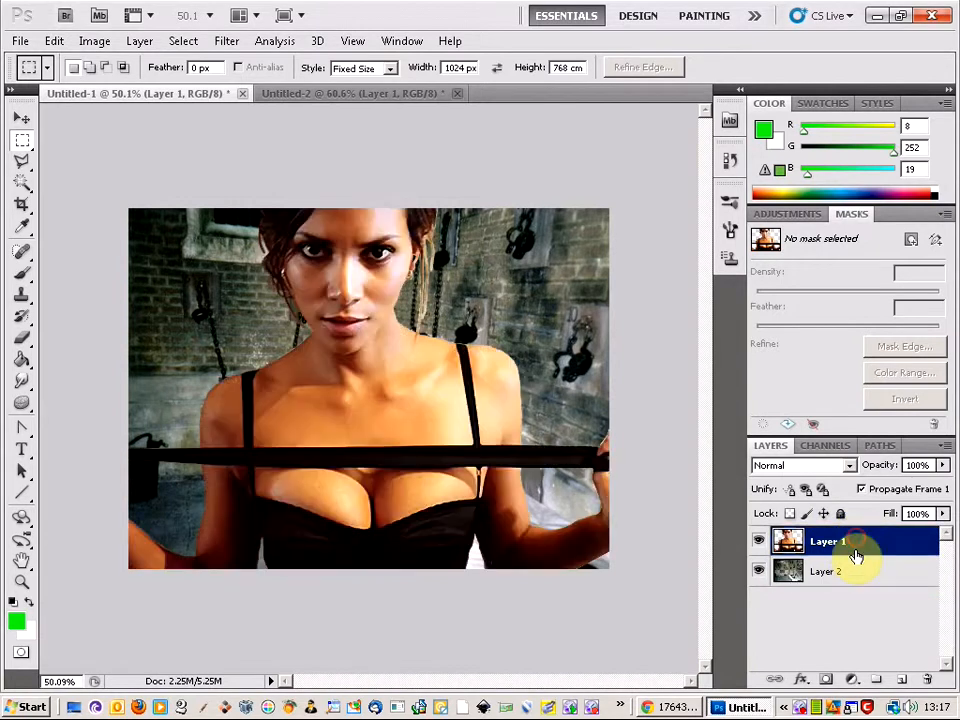